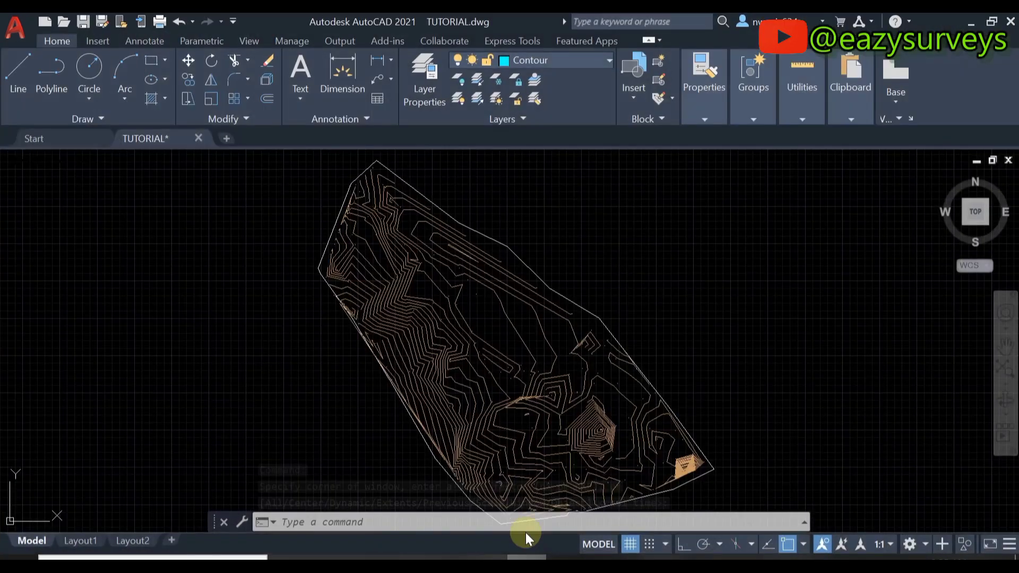
Zoom into the contour drawing area to review the topography before editing layers.
{"action": "left_click", "coordinate": [1003, 367]}
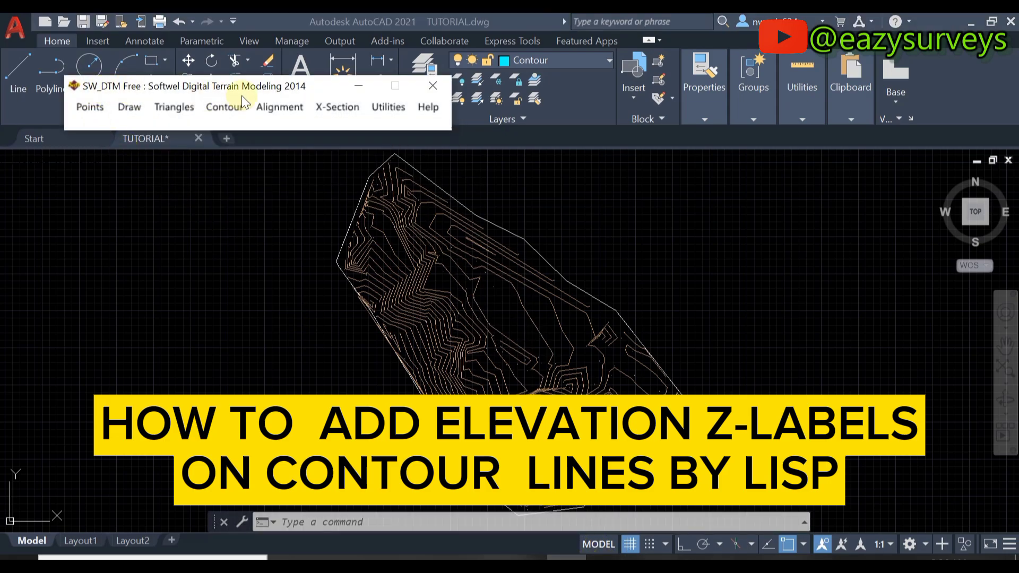
{"action": "left_click", "coordinate": [433, 85]}
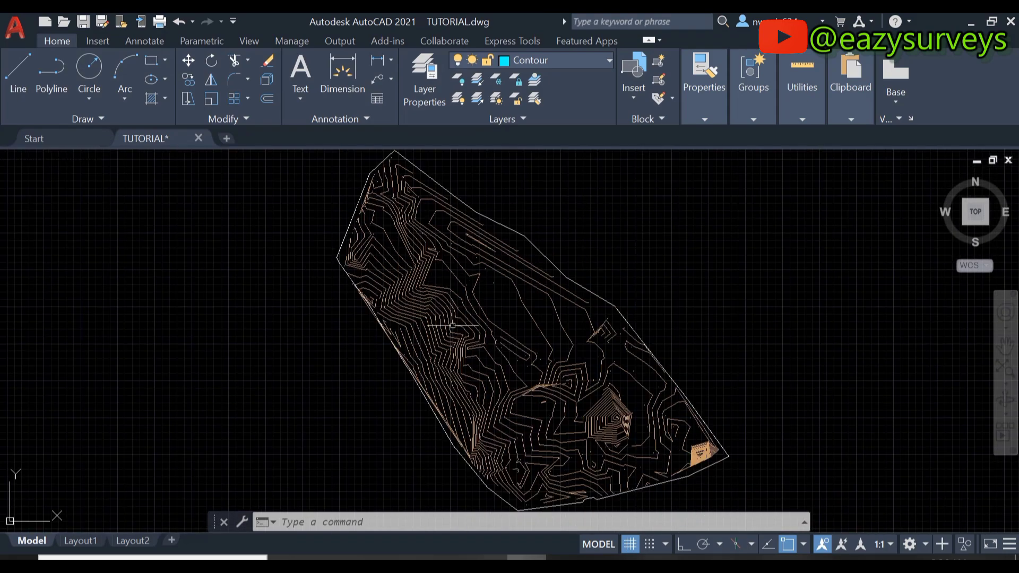
{"action": "scroll", "scroll_direction": "up", "scroll_amount": 3}
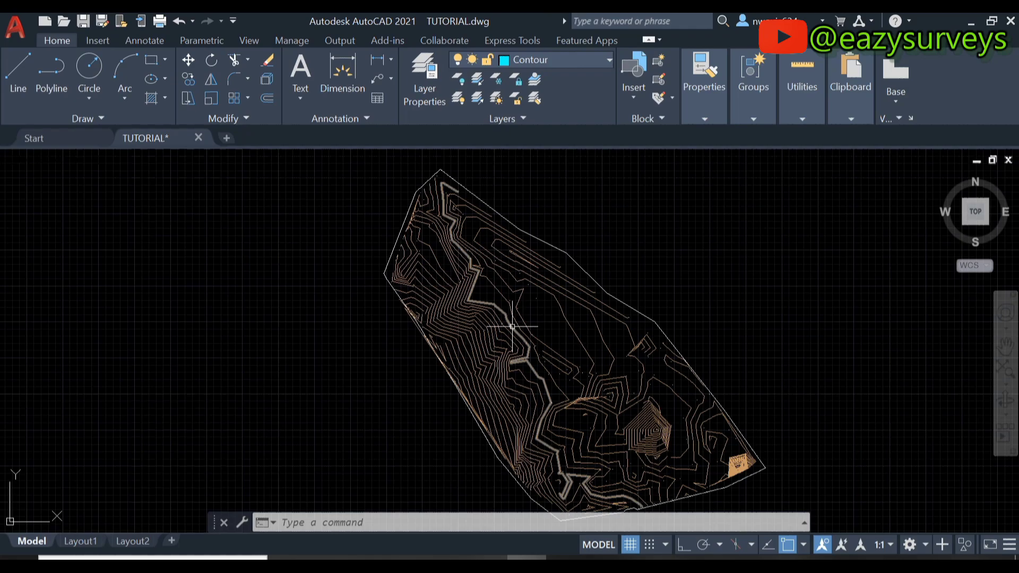
{"action": "scroll", "scroll_direction": "up", "scroll_amount": 3}
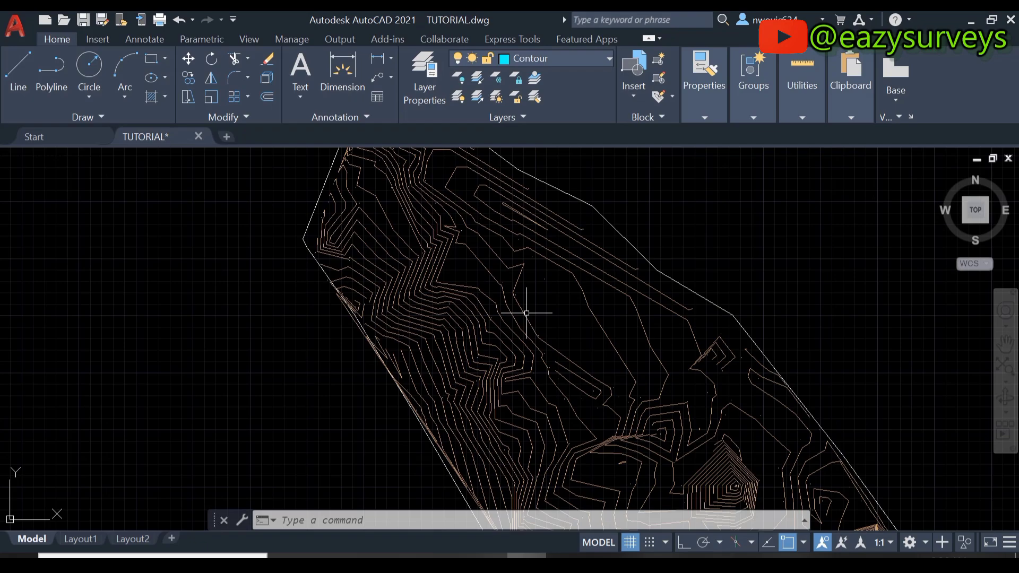
{"action": "mouse_move", "coordinate": [507, 310]}
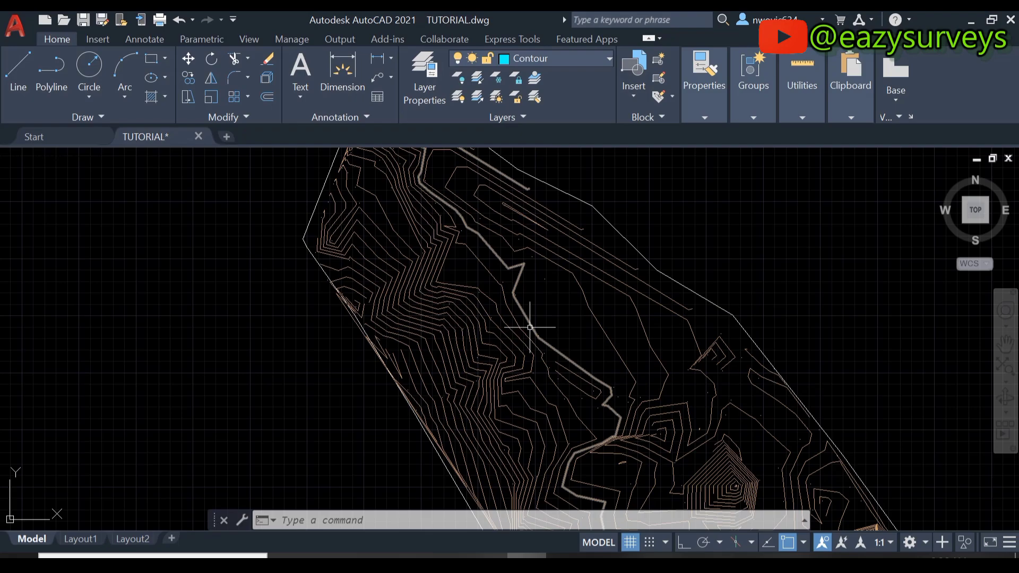
Turn off the PERIMETER layer in the layer list so only contour lines show.
{"action": "left_click", "coordinate": [423, 74]}
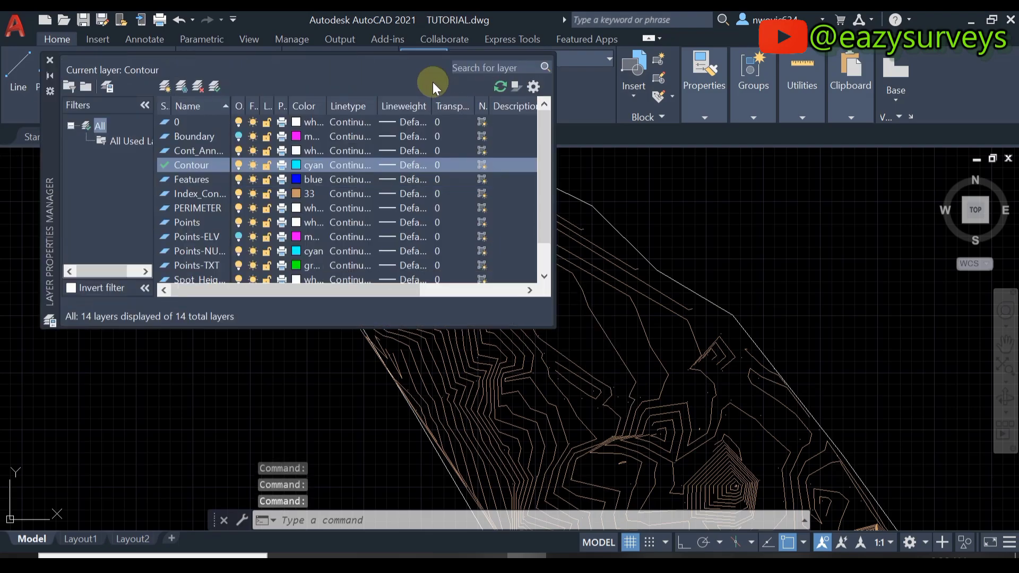
{"action": "mouse_move", "coordinate": [239, 209]}
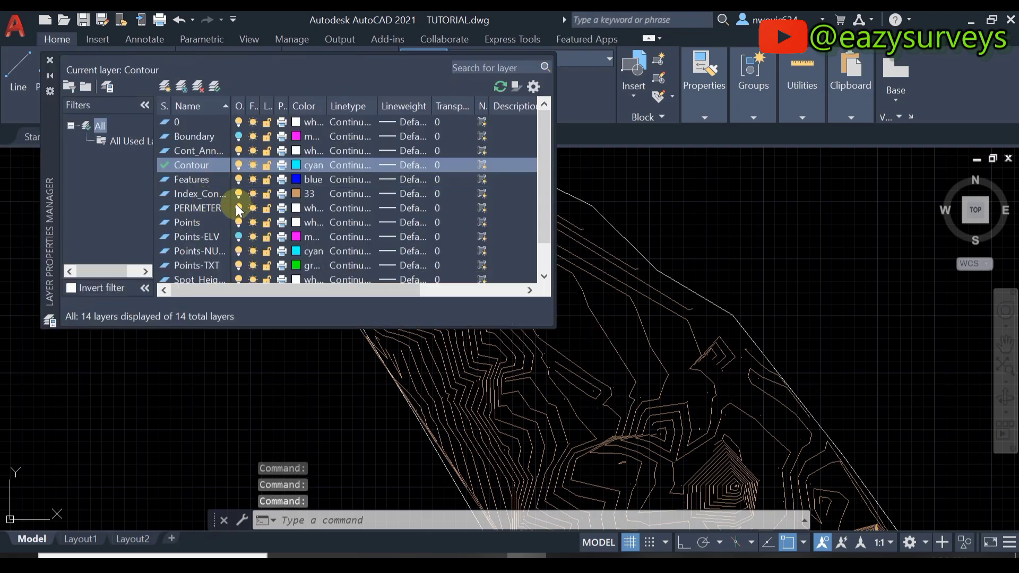
{"action": "left_click", "coordinate": [197, 208]}
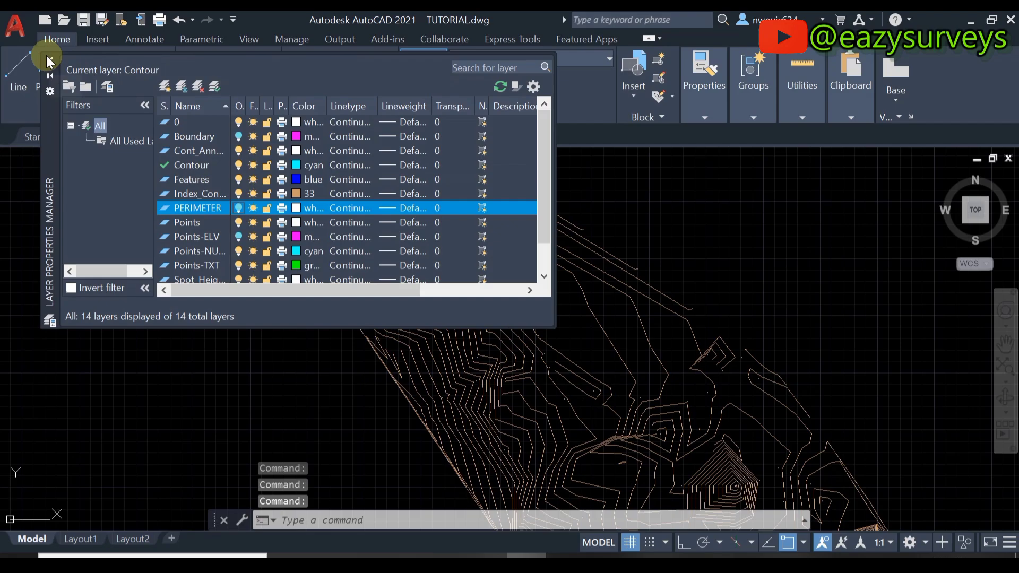
{"action": "left_click", "coordinate": [49, 61]}
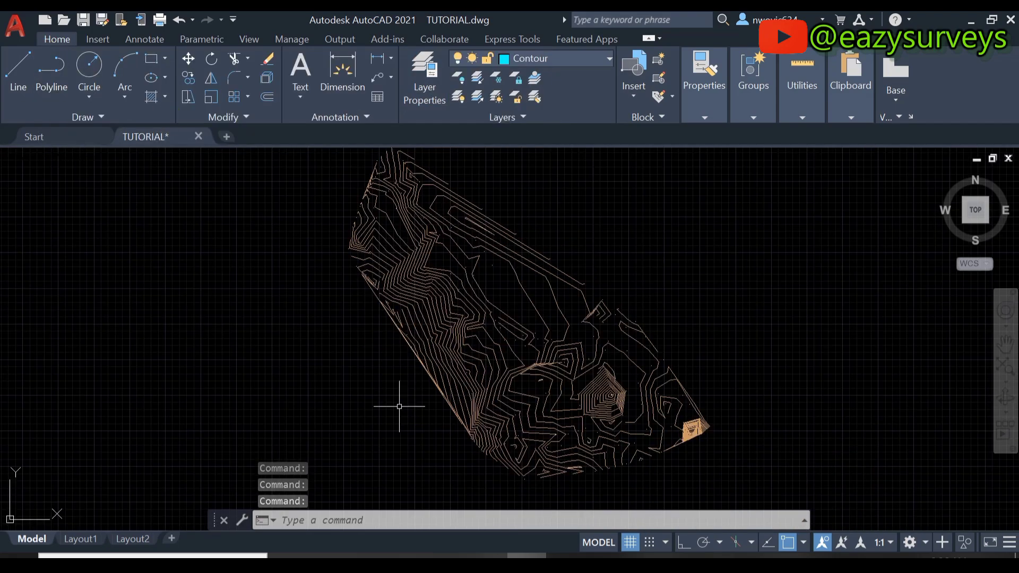
Load the ZLABEL-Label Z Values On Topography Lines LISP file via APPLOAD from the Lisps folder.
{"action": "left_click", "coordinate": [361, 520]}
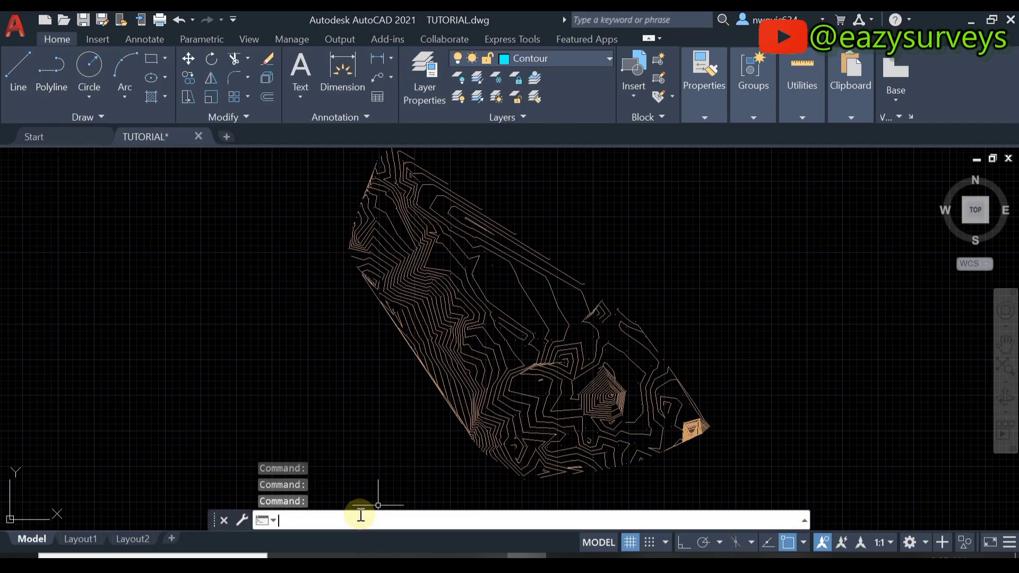
{"action": "type", "text": "APP"}
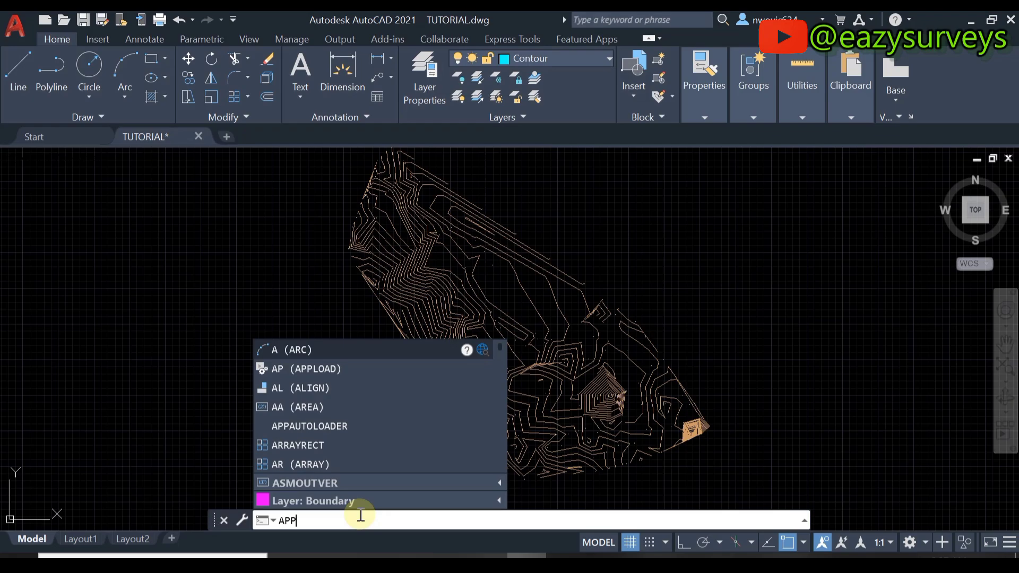
{"action": "type", "text": "LOAD"}
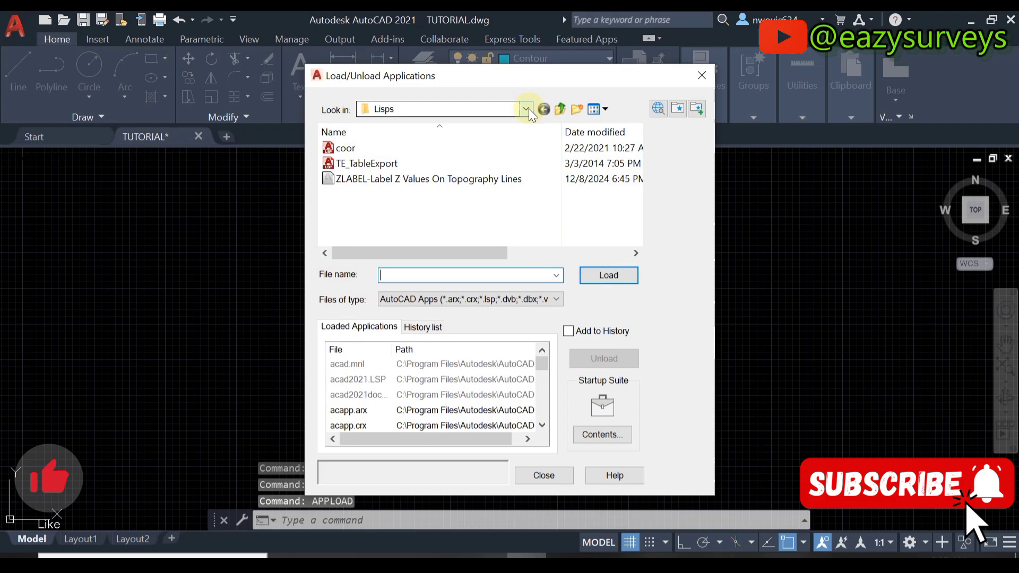
{"action": "left_click", "coordinate": [525, 108]}
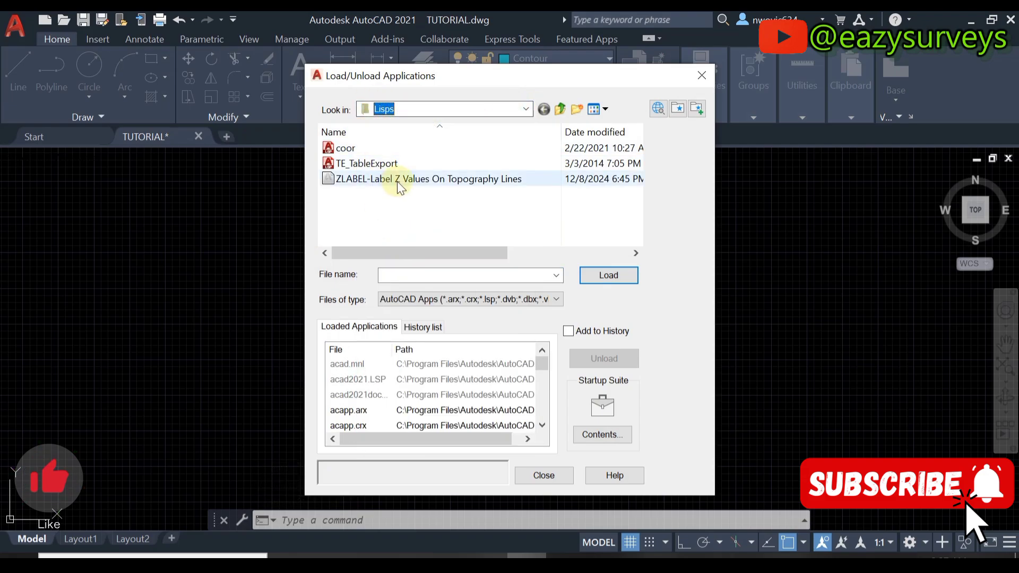
{"action": "left_click", "coordinate": [427, 178]}
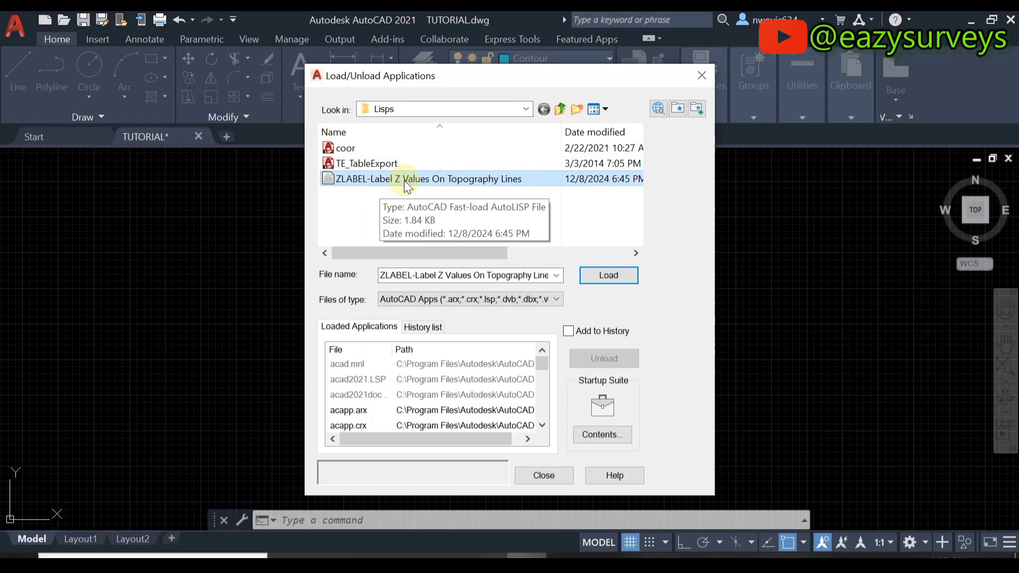
{"action": "mouse_move", "coordinate": [514, 187]}
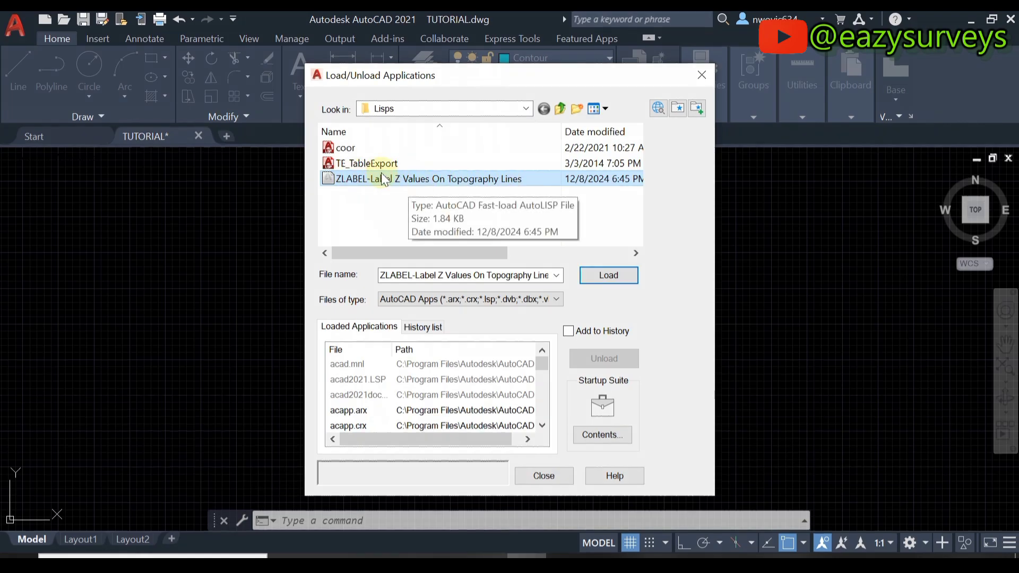
{"action": "mouse_move", "coordinate": [426, 182]}
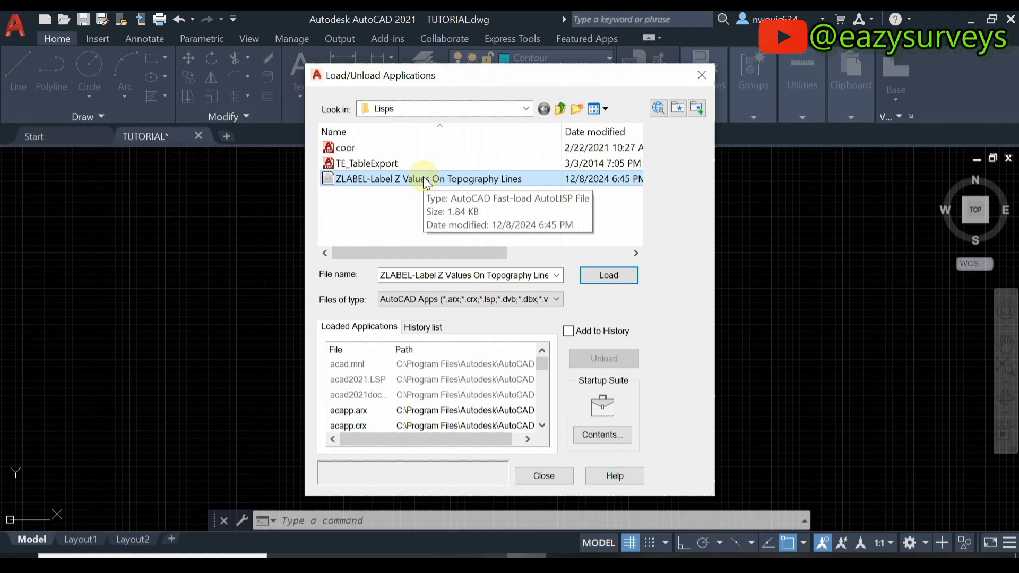
{"action": "mouse_move", "coordinate": [464, 224]}
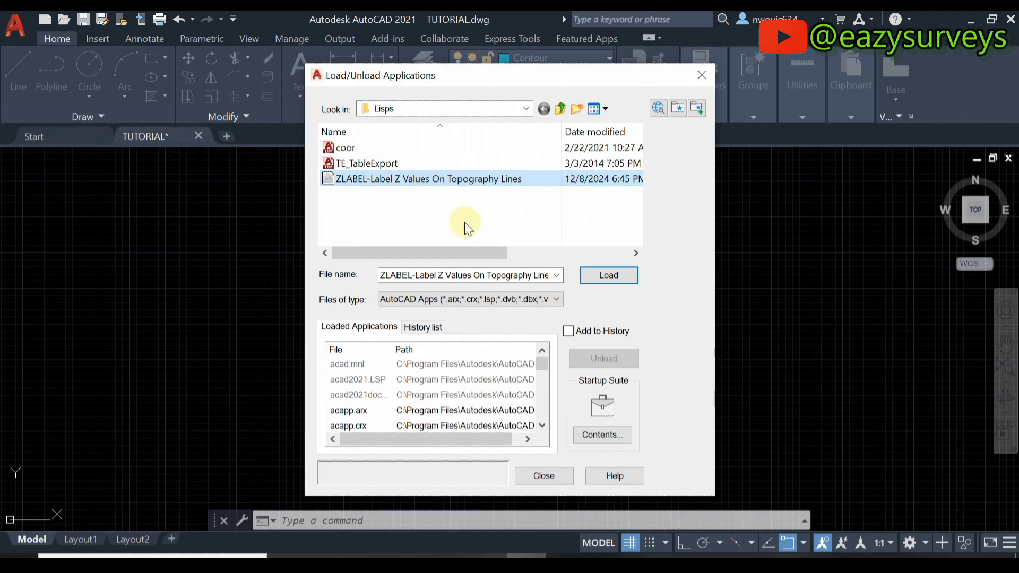
{"action": "mouse_move", "coordinate": [455, 211]}
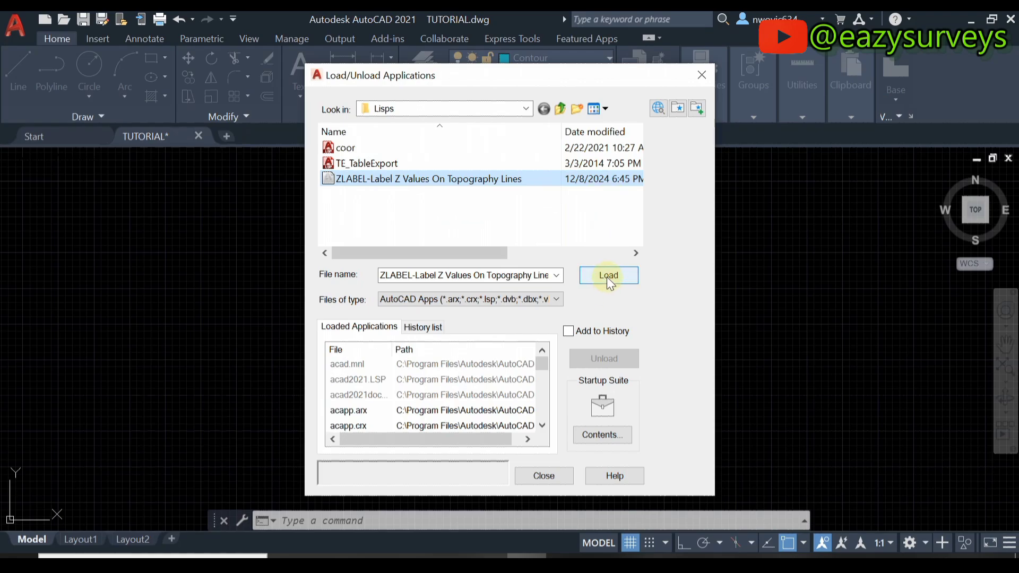
{"action": "left_click", "coordinate": [608, 275]}
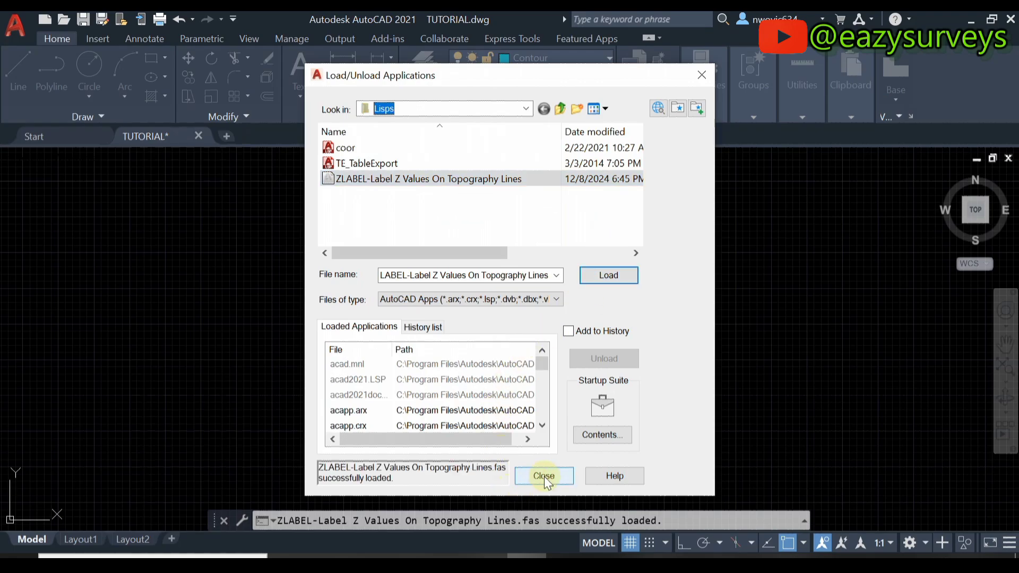
Run ZLABEL on the window-selected contour lines to generate elevation labels along them.
{"action": "left_click", "coordinate": [544, 476]}
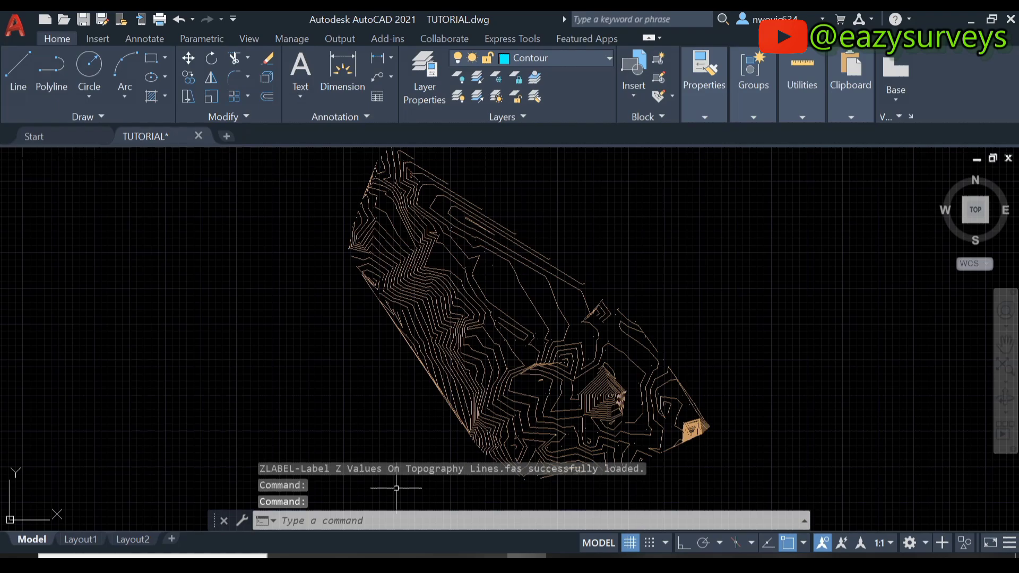
{"action": "left_click", "coordinate": [379, 520]}
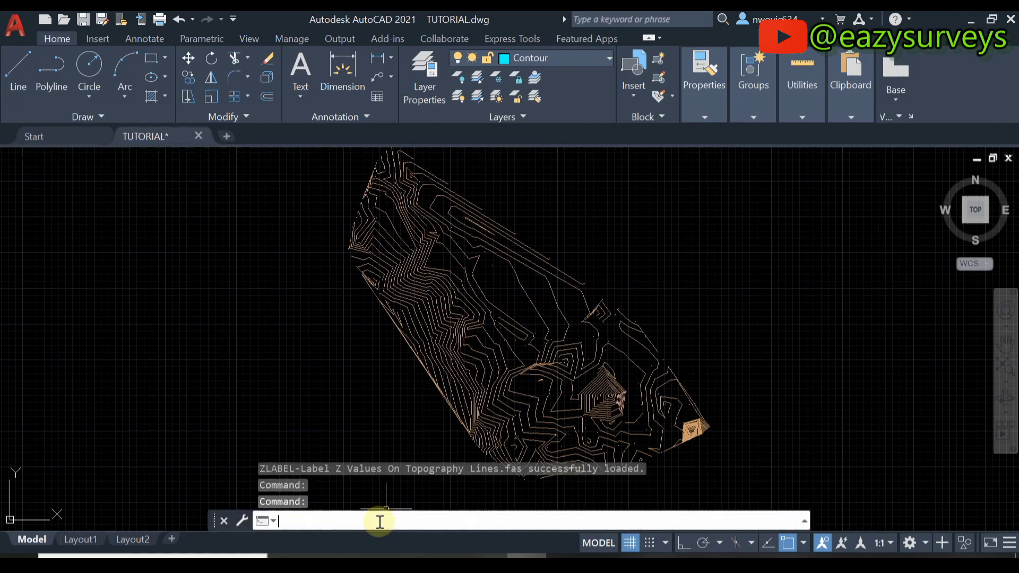
{"action": "type", "text": "ZLABEL"}
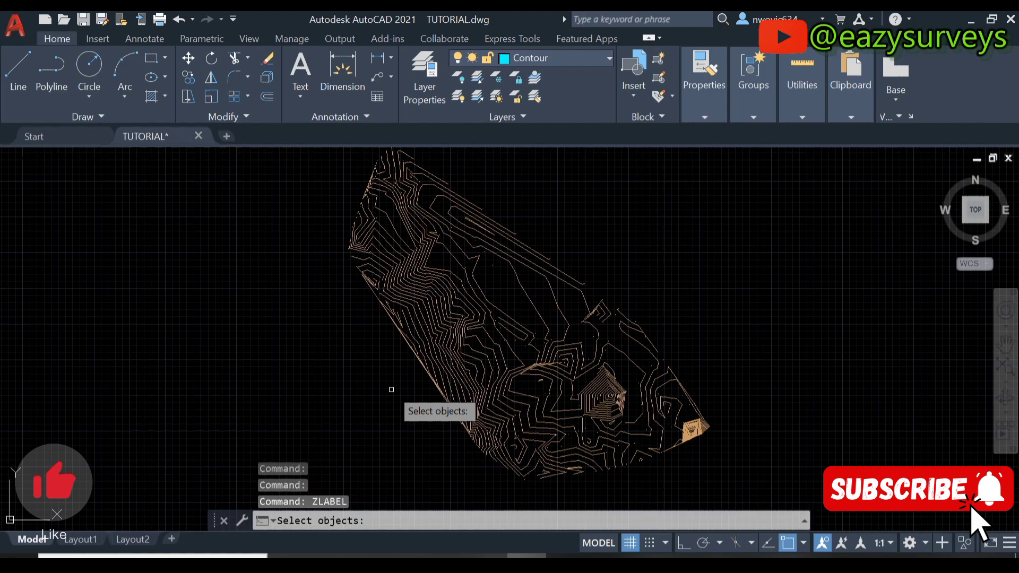
{"action": "scroll", "scroll_direction": "down", "scroll_amount": 3}
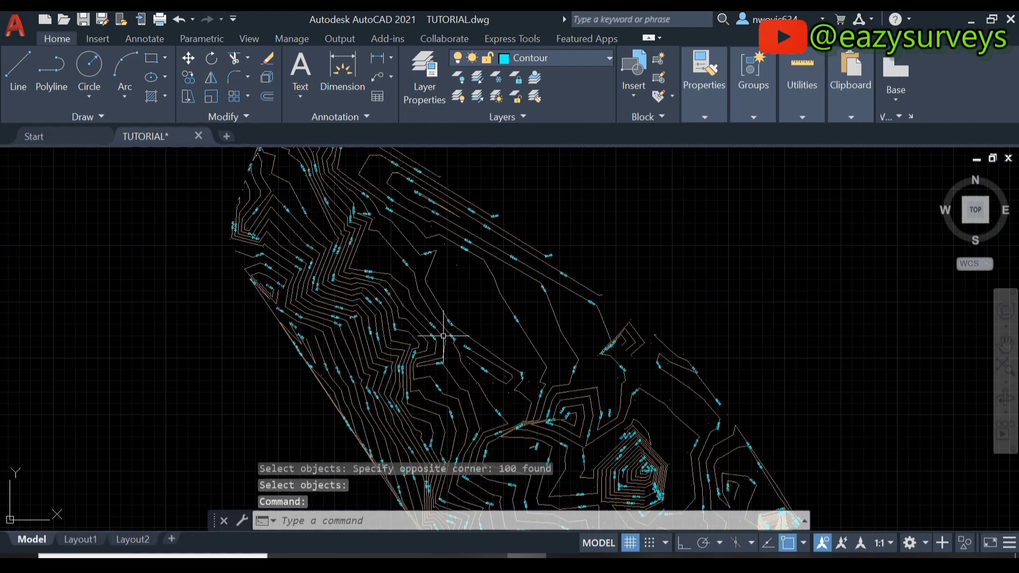
{"action": "scroll", "scroll_direction": "up", "scroll_amount": 3}
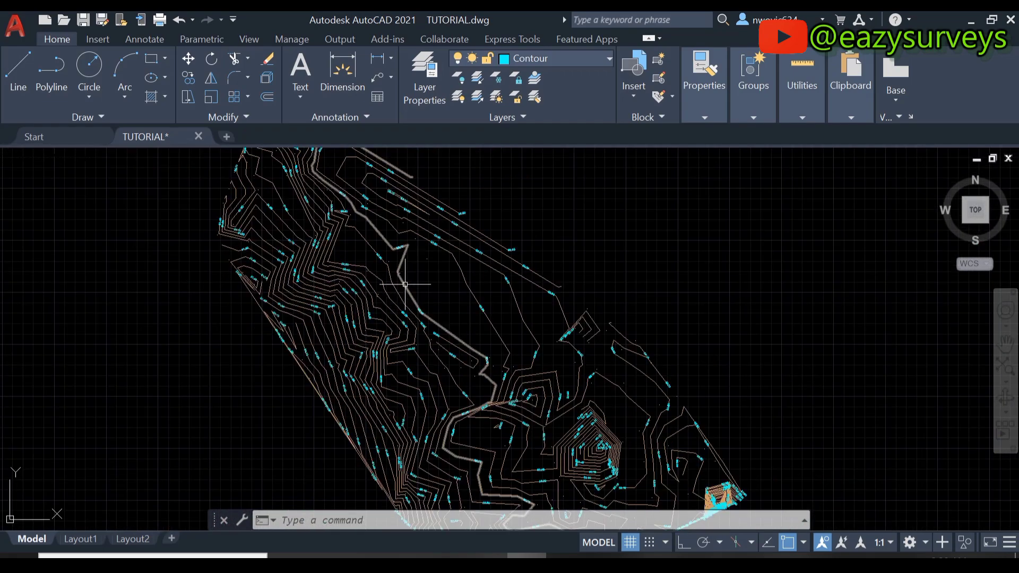
{"action": "left_click", "coordinate": [424, 78]}
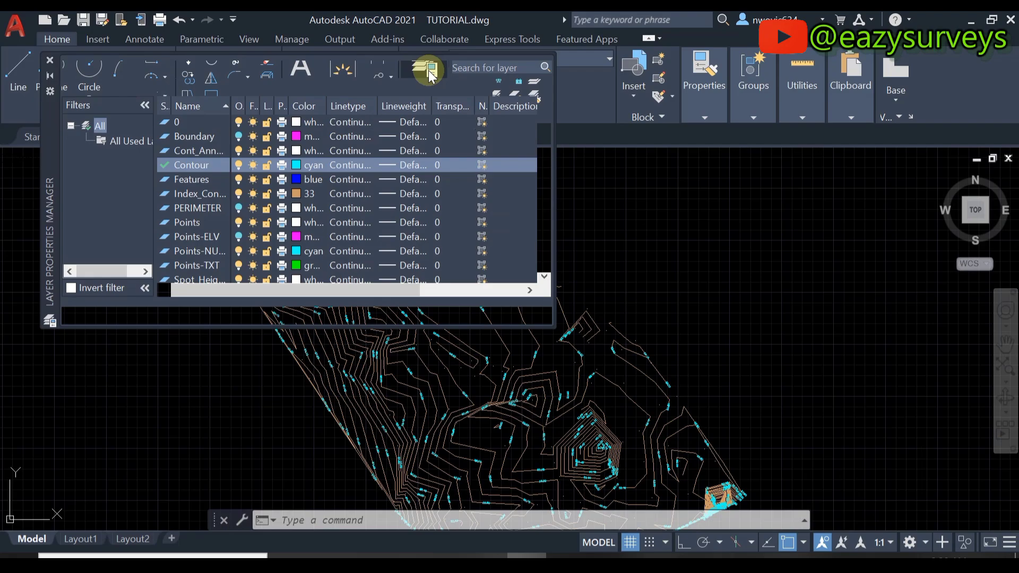
{"action": "left_click", "coordinate": [197, 208]}
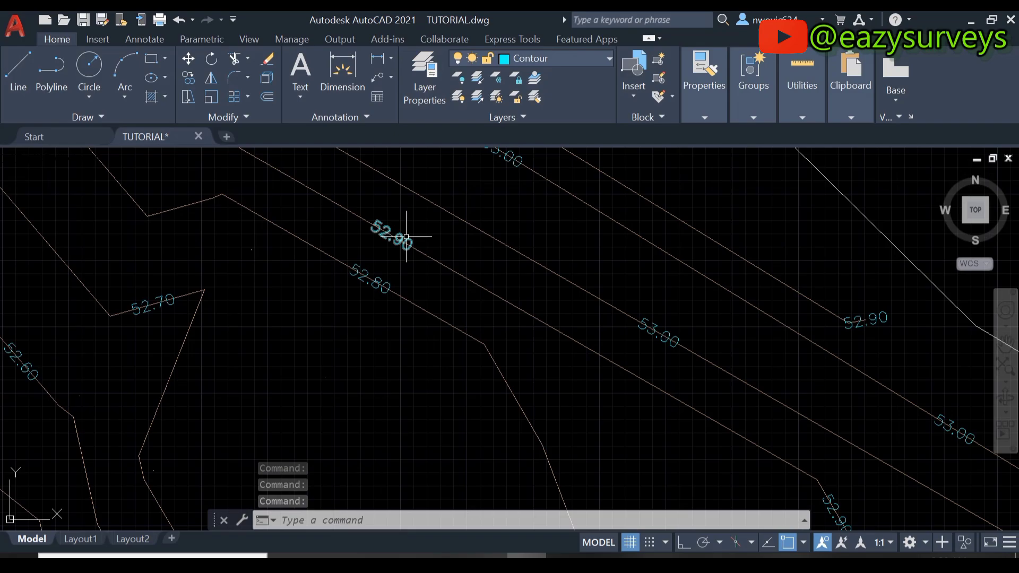
{"action": "scroll", "scroll_direction": "up", "scroll_amount": 3}
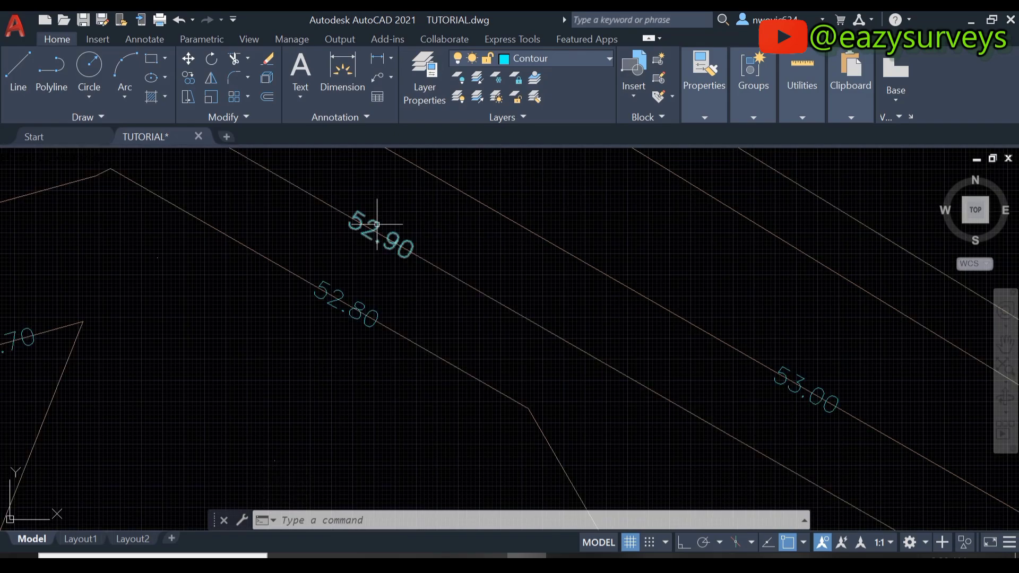
Set the Contour layer colour to white in Select Color so the elevation labels display white.
{"action": "left_click", "coordinate": [379, 235]}
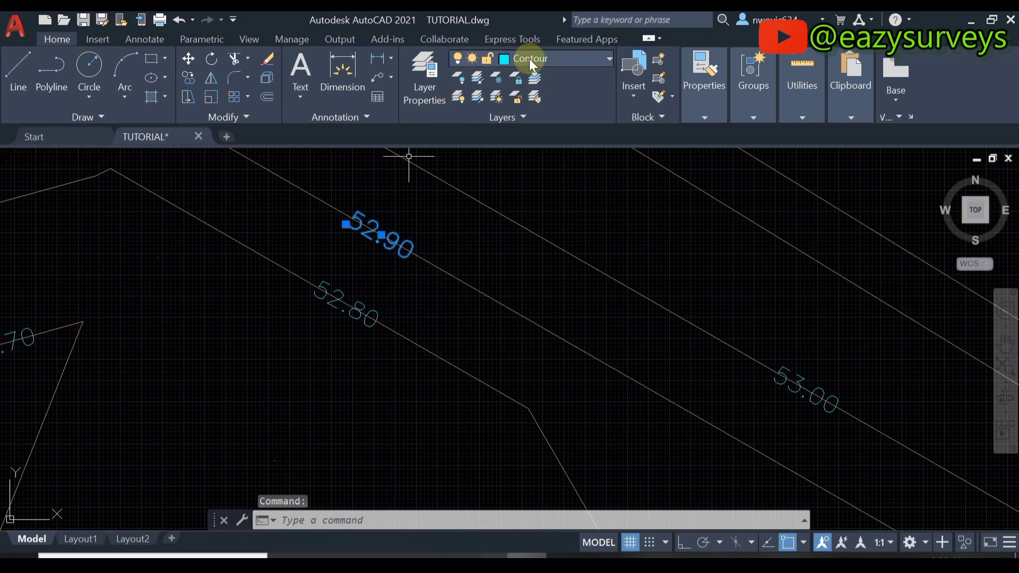
{"action": "left_click", "coordinate": [607, 57]}
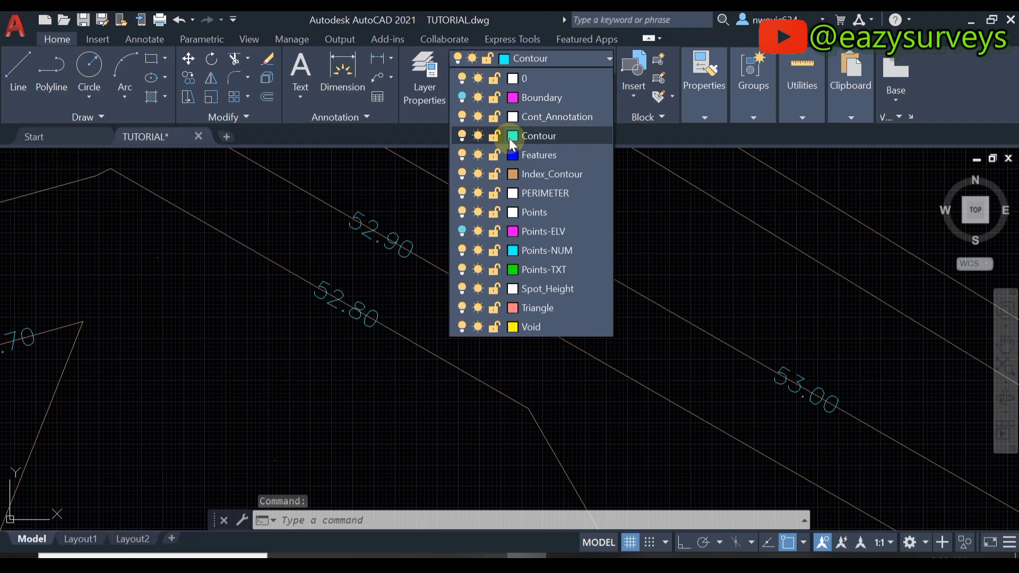
{"action": "mouse_move", "coordinate": [513, 136]}
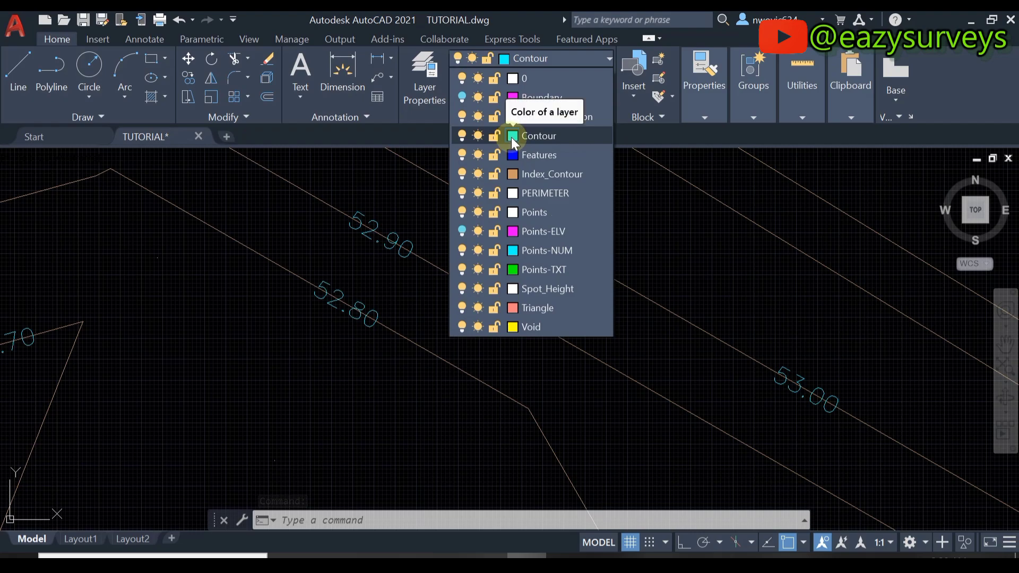
{"action": "left_click", "coordinate": [511, 136]}
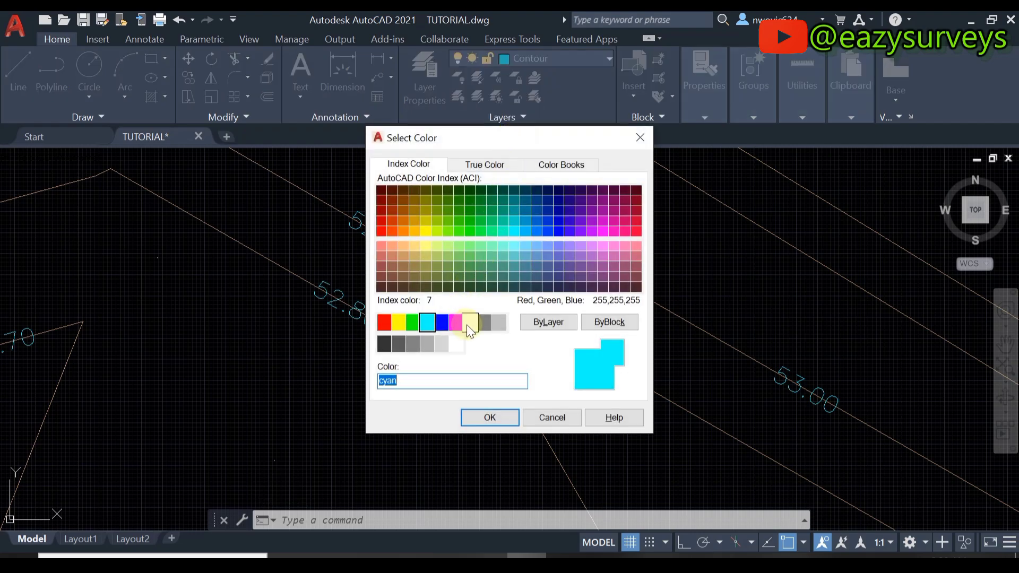
{"action": "left_click", "coordinate": [470, 322]}
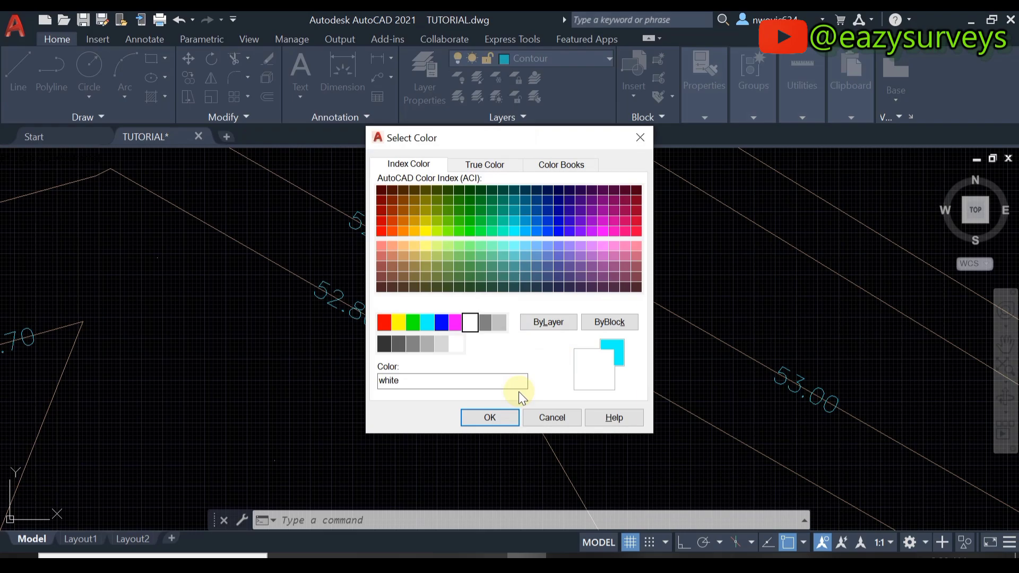
{"action": "left_click", "coordinate": [489, 417]}
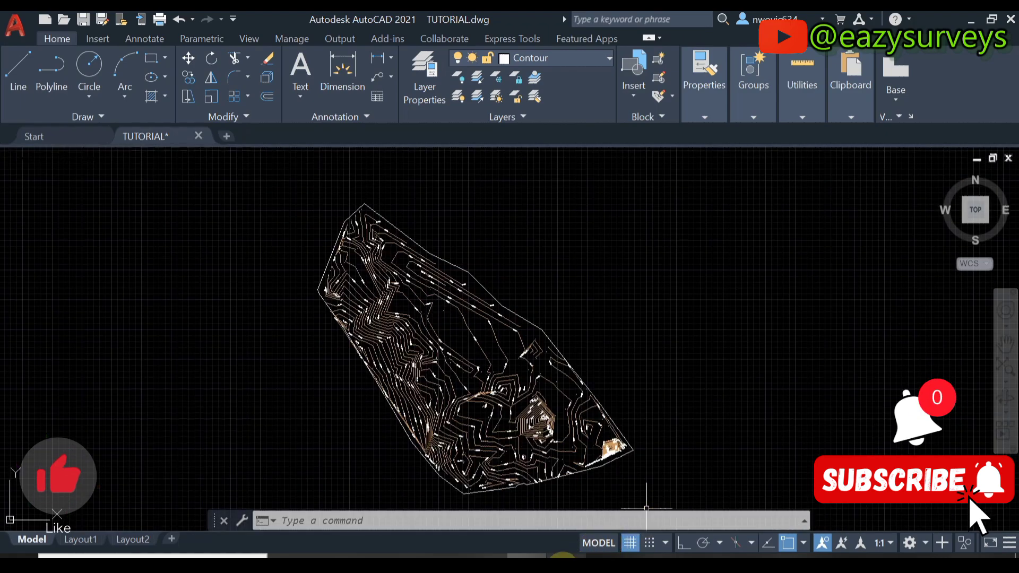
{"action": "mouse_move", "coordinate": [412, 259]}
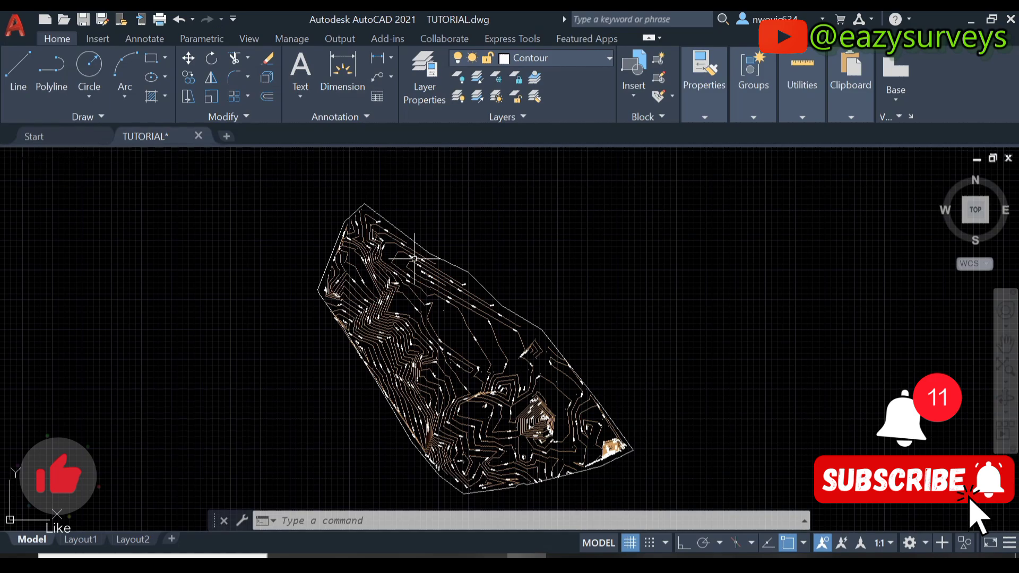
{"action": "scroll", "scroll_direction": "up", "scroll_amount": 3}
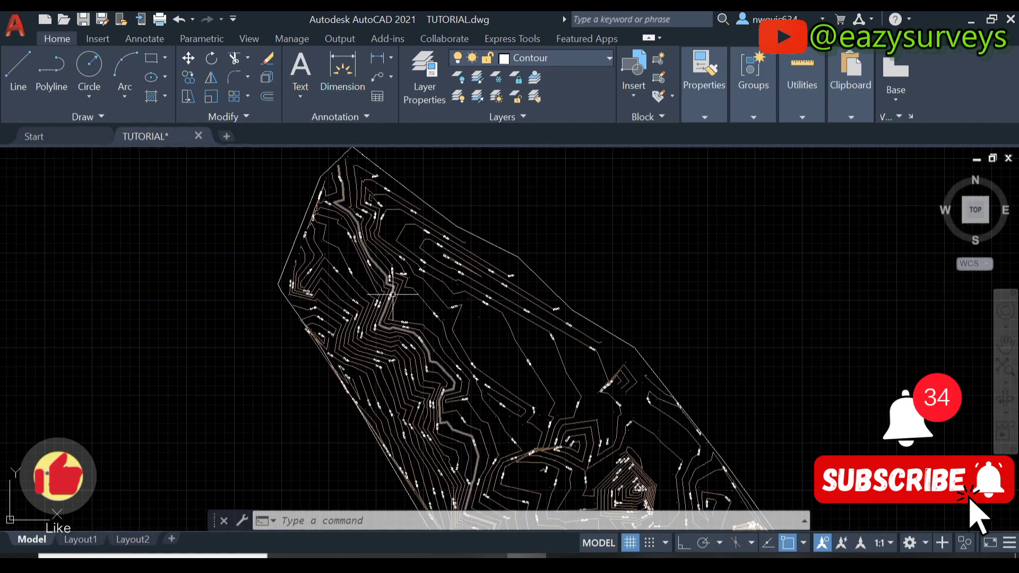
{"action": "mouse_move", "coordinate": [411, 296]}
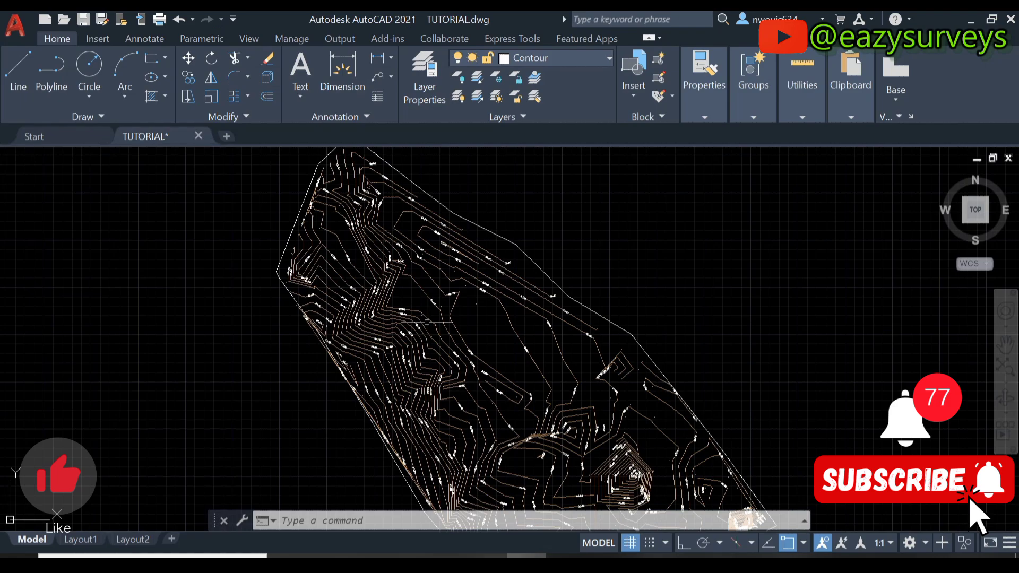
{"action": "scroll", "scroll_direction": "down", "scroll_amount": 3}
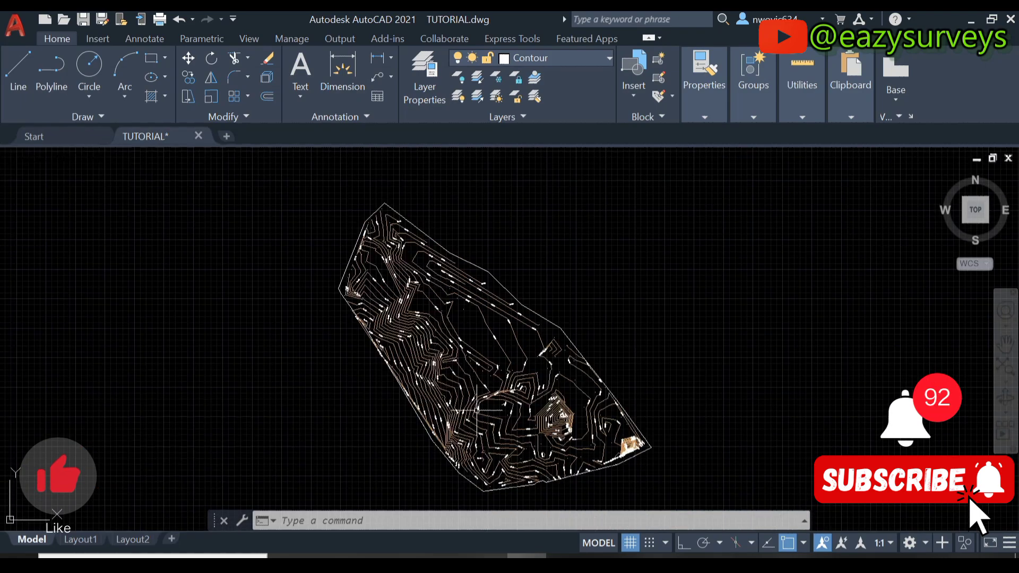
{"action": "scroll", "scroll_direction": "up", "scroll_amount": 3}
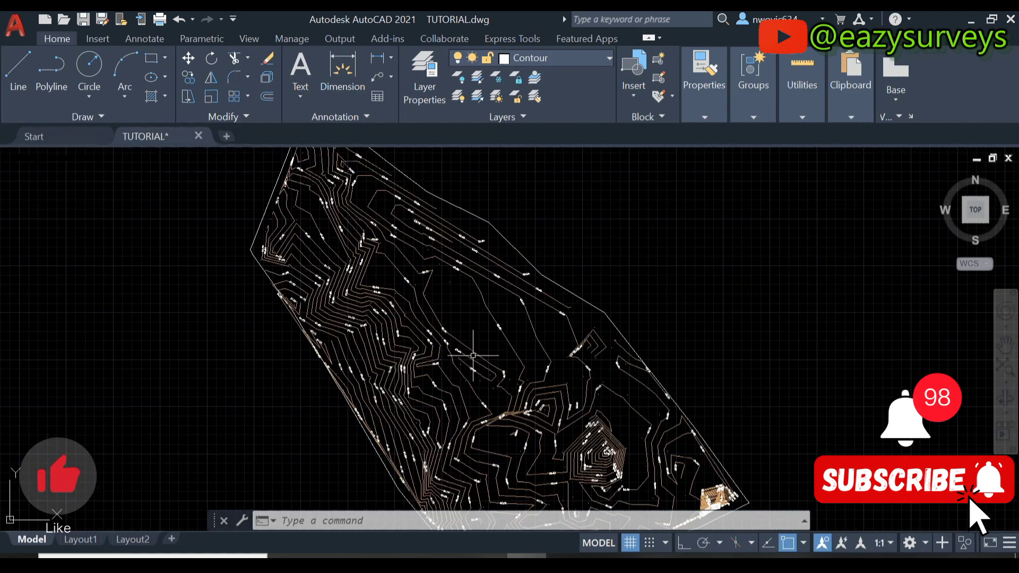
{"action": "mouse_move", "coordinate": [467, 311]}
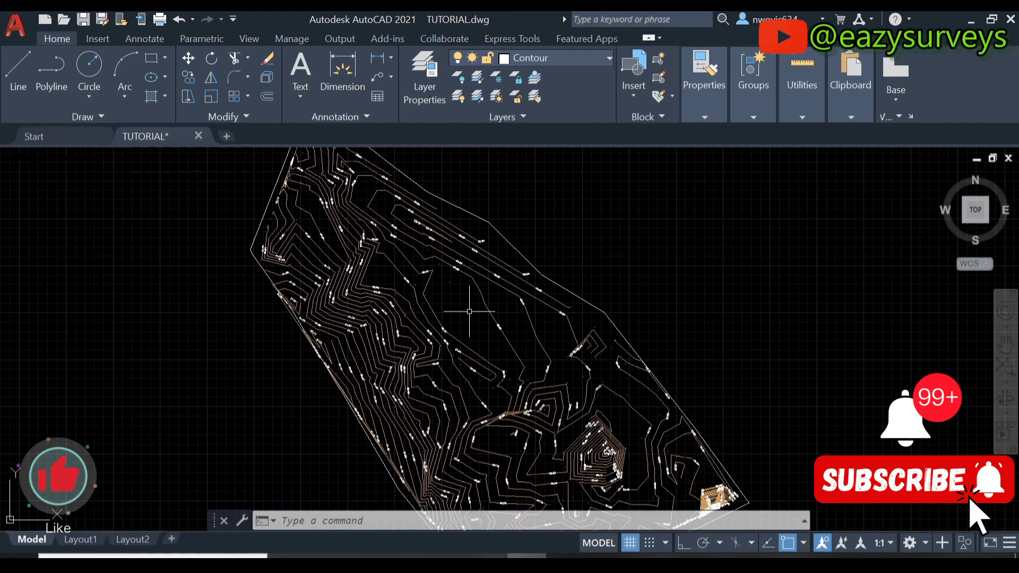